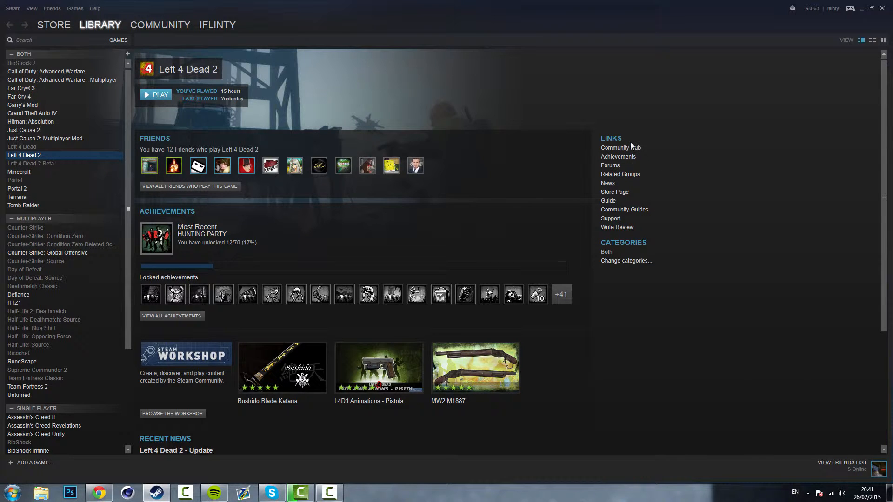
{"action": "mouse_move", "coordinate": [631, 161]}
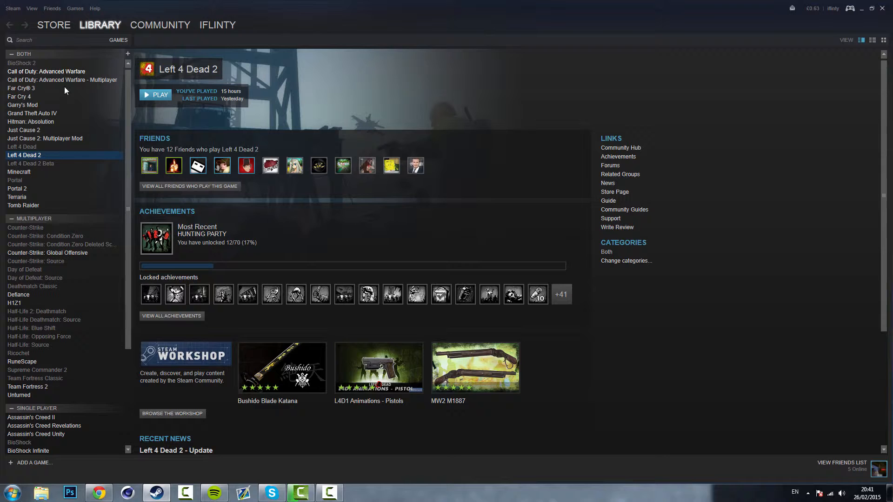
Step: Show Grand Theft Auto IV's library page and scroll through its friends, news and screenshots
{"action": "scroll", "scroll_direction": "down", "scroll_amount": 3}
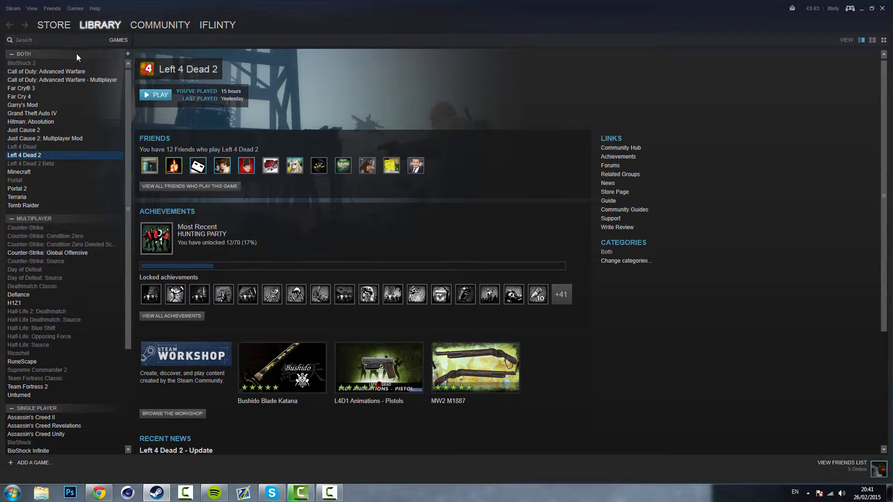
{"action": "mouse_move", "coordinate": [79, 118]}
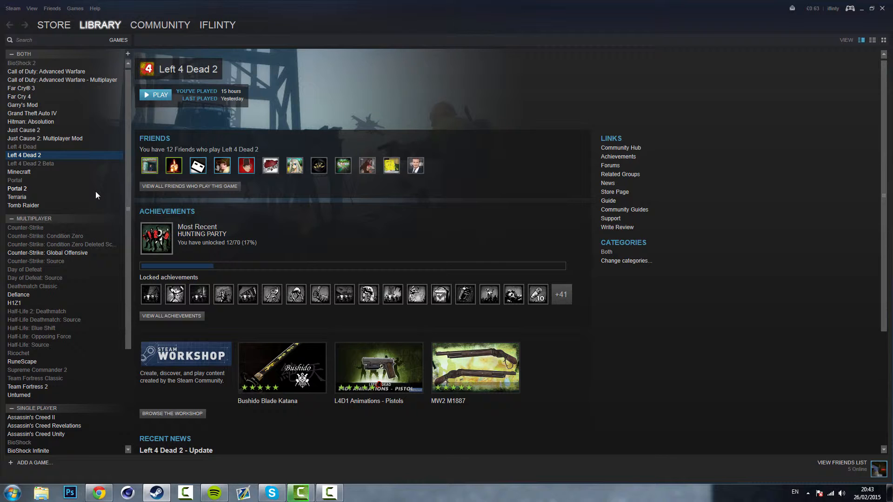
{"action": "mouse_move", "coordinate": [68, 99]}
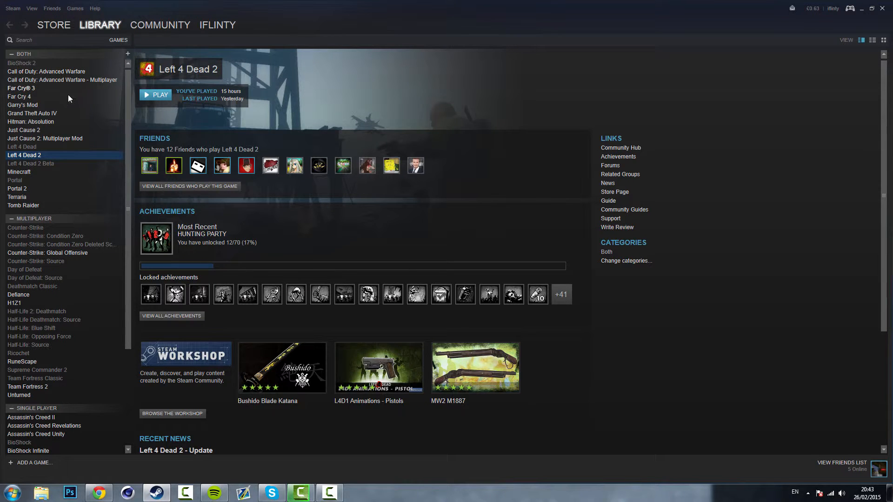
{"action": "left_click", "coordinate": [31, 113]}
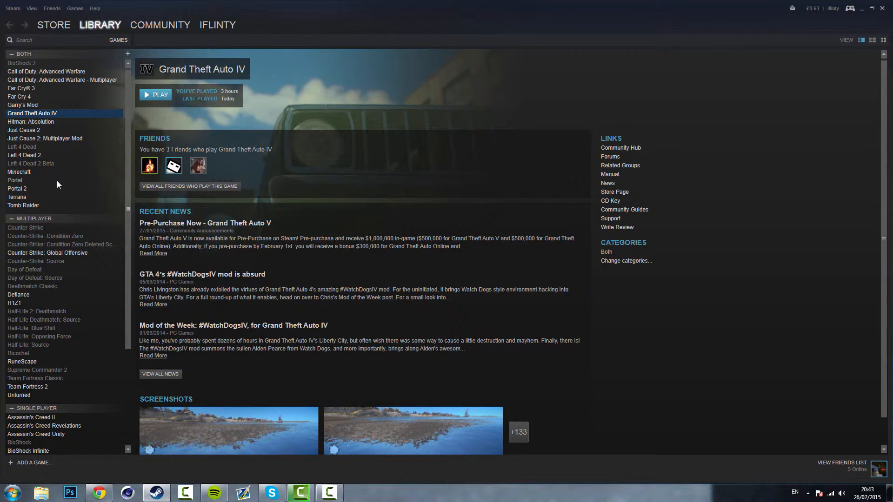
{"action": "mouse_move", "coordinate": [78, 194]}
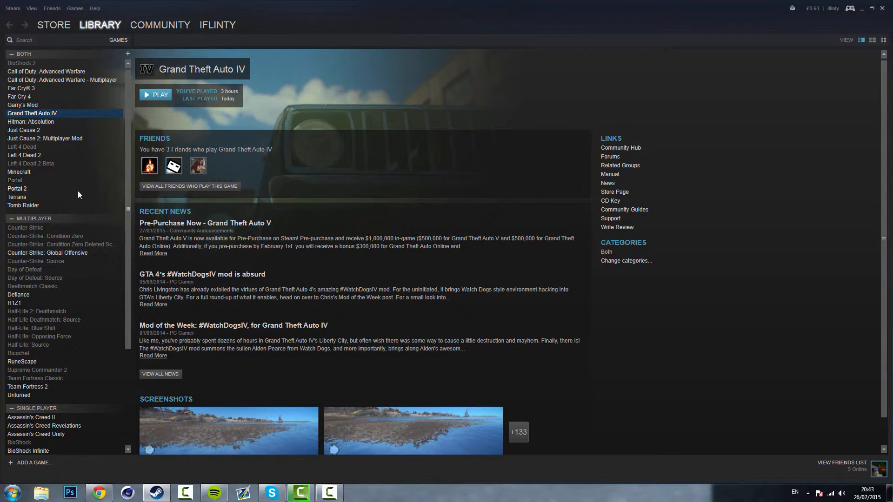
{"action": "mouse_move", "coordinate": [89, 197]}
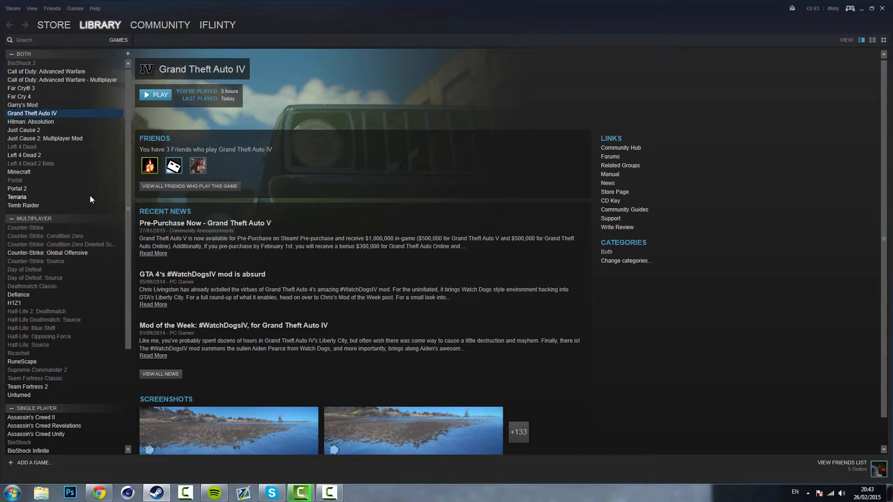
{"action": "scroll", "scroll_direction": "down", "scroll_amount": 3}
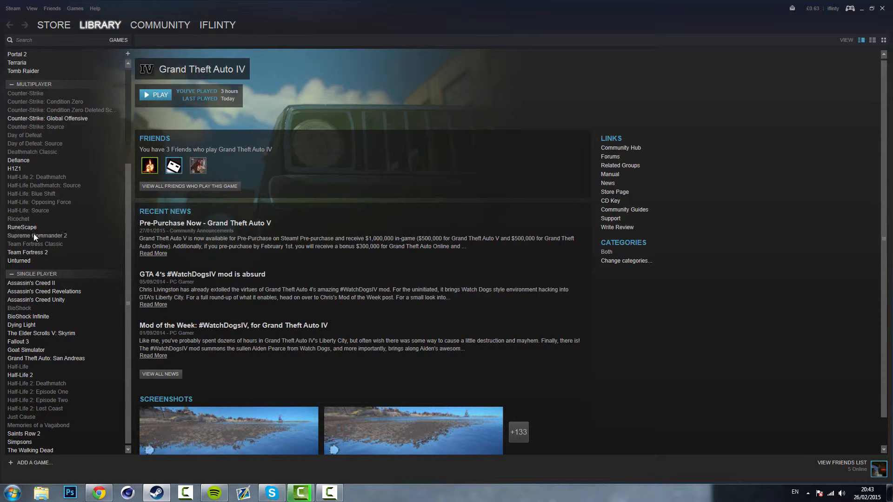
{"action": "mouse_move", "coordinate": [55, 225]}
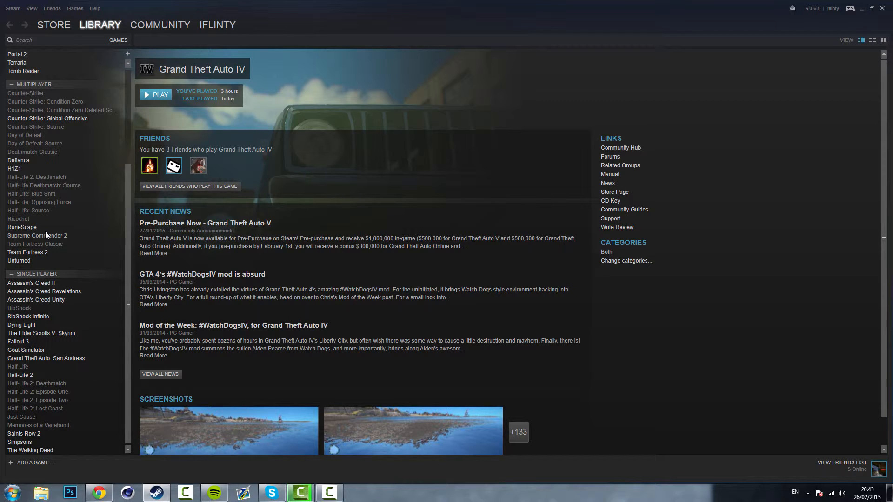
{"action": "mouse_move", "coordinate": [59, 207]}
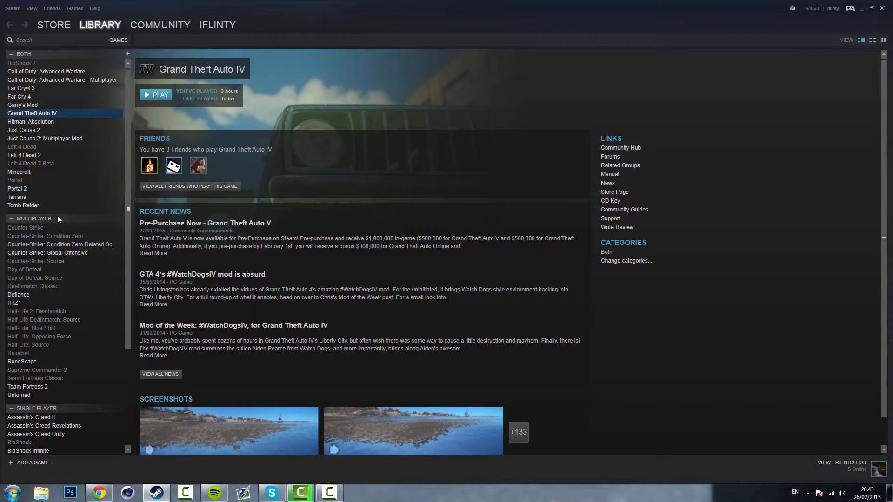
{"action": "scroll", "scroll_direction": "down", "scroll_amount": 3}
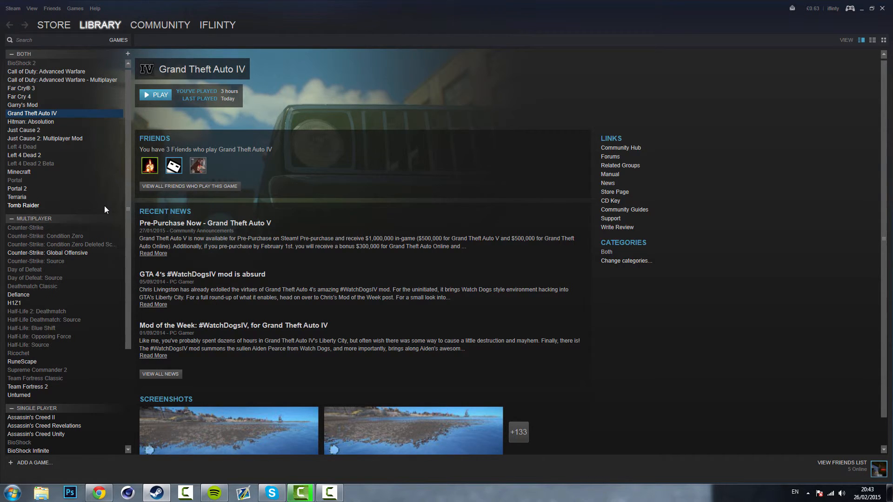
{"action": "mouse_move", "coordinate": [126, 177]}
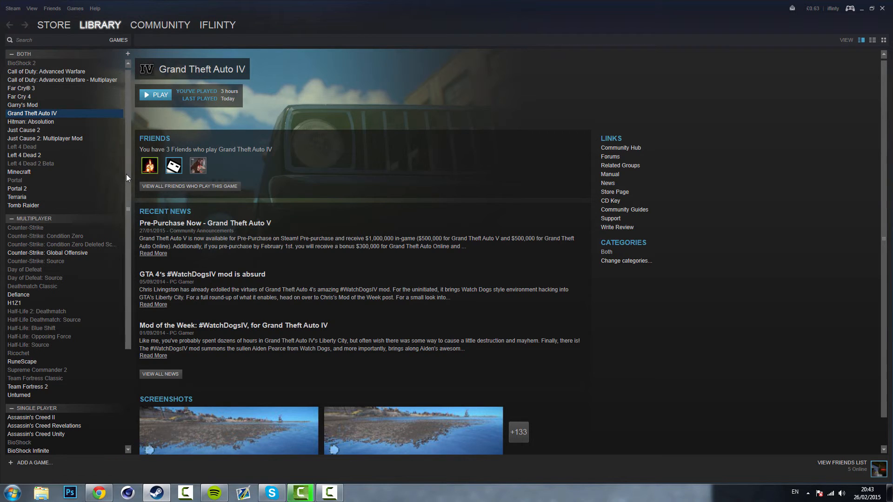
{"action": "scroll", "scroll_direction": "down", "scroll_amount": 3}
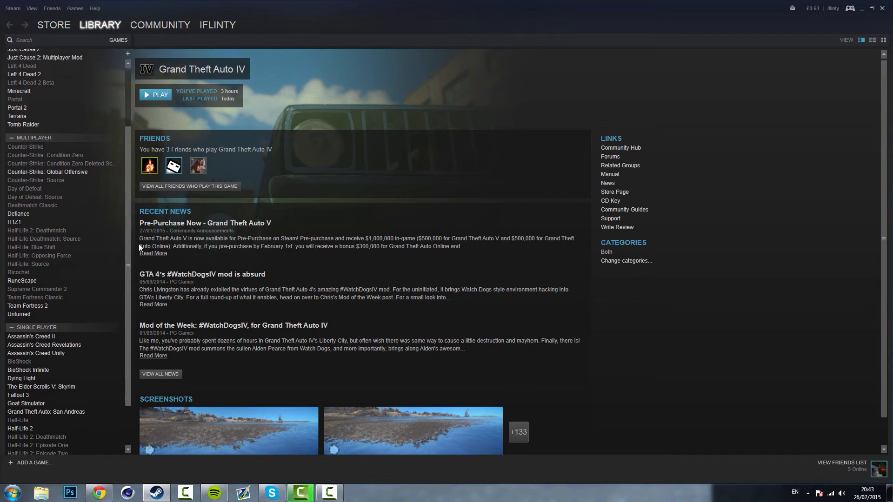
{"action": "scroll", "scroll_direction": "down", "scroll_amount": 3}
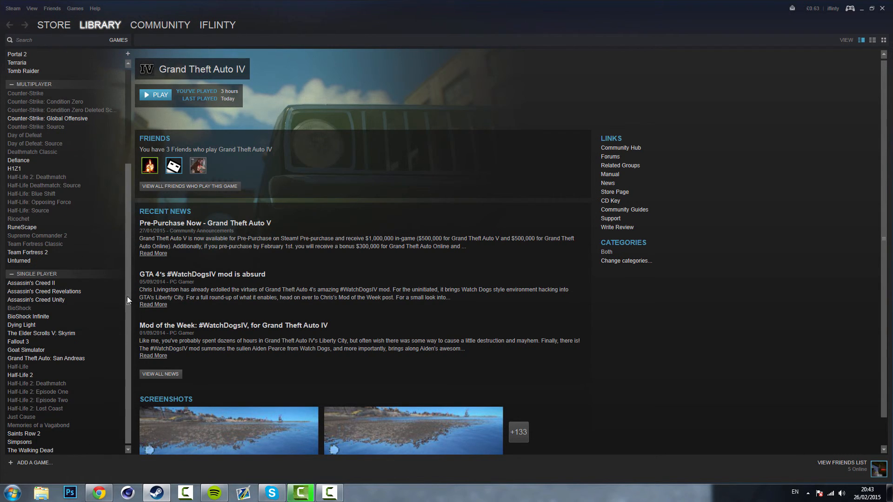